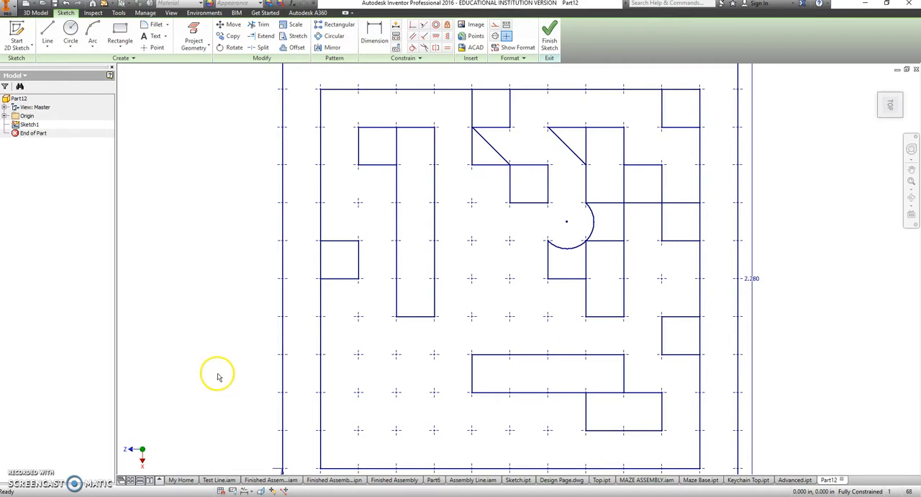
- Finish the layout sketch and select the maze wall regions as the Extrusion1 profile
{"action": "left_click", "coordinate": [889, 104]}
{"action": "type", "text": ".18"}
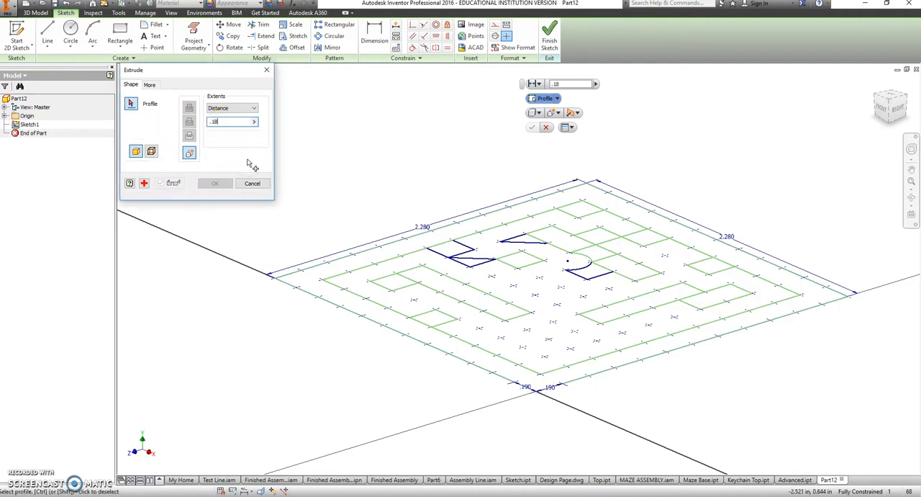
{"action": "left_click", "coordinate": [403, 249]}
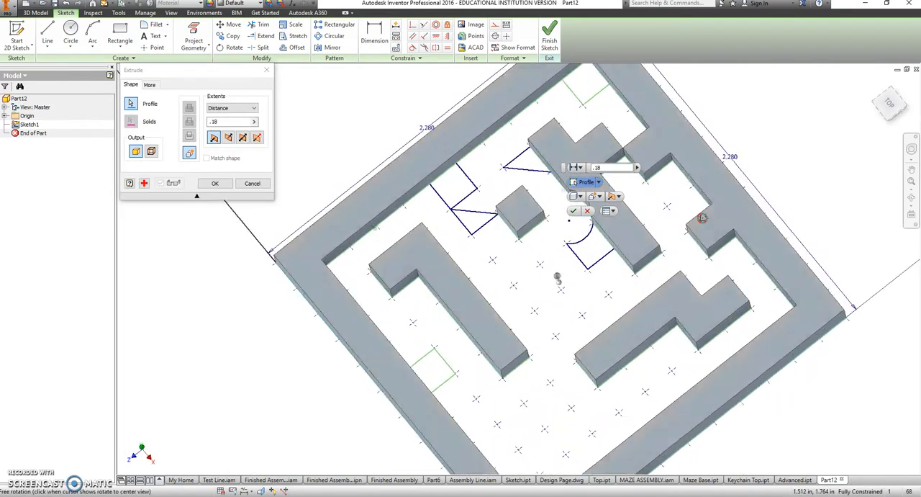
{"action": "left_click", "coordinate": [432, 375]}
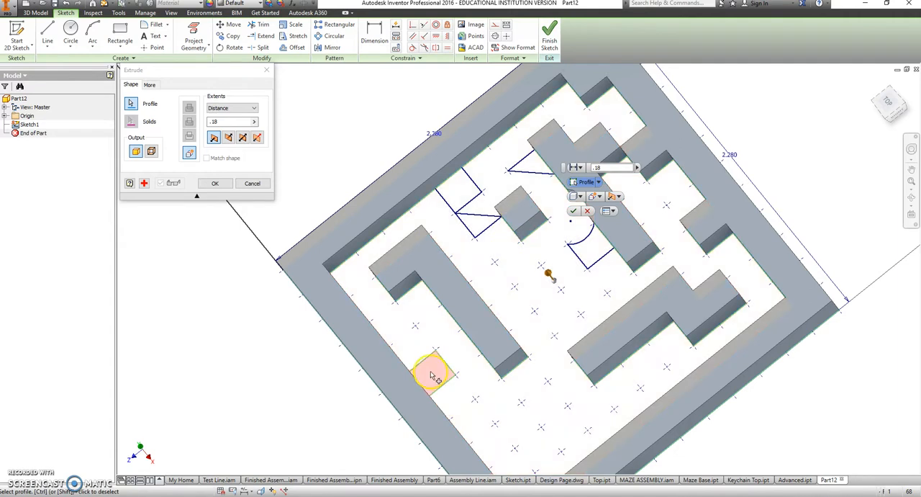
{"action": "mouse_move", "coordinate": [464, 164]}
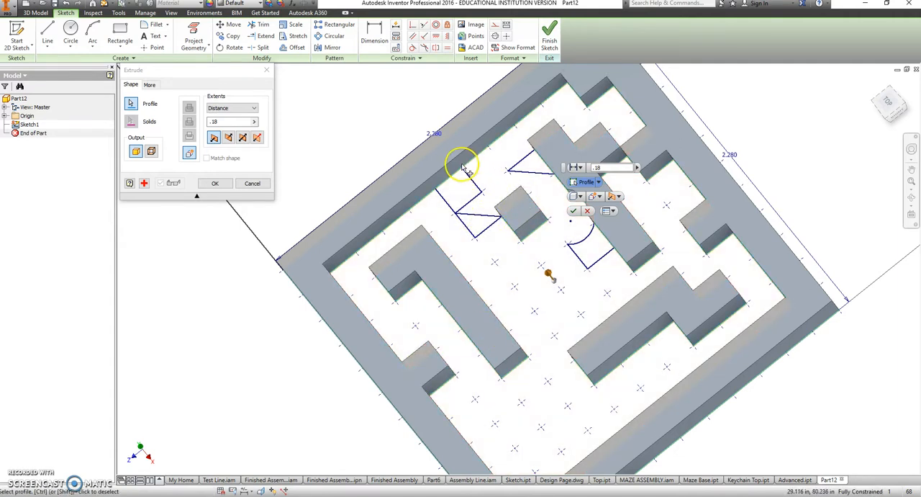
{"action": "left_click", "coordinate": [526, 202]}
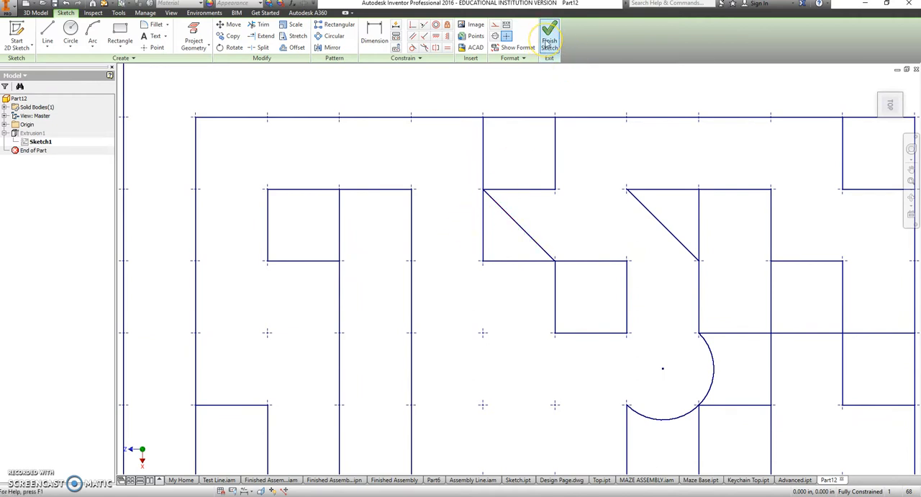
- Return to the model and start Sketch2 on an origin plane from the browser
{"action": "left_click", "coordinate": [550, 32]}
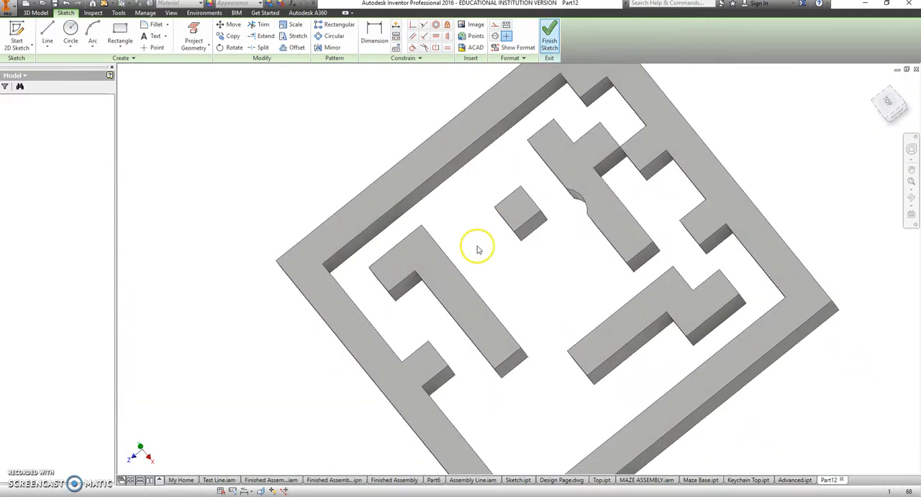
{"action": "left_click", "coordinate": [550, 36]}
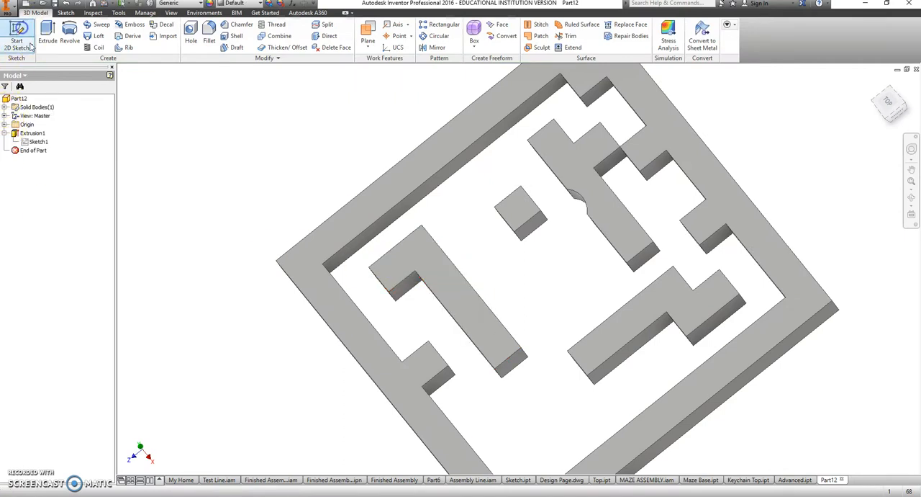
{"action": "left_click", "coordinate": [6, 124]}
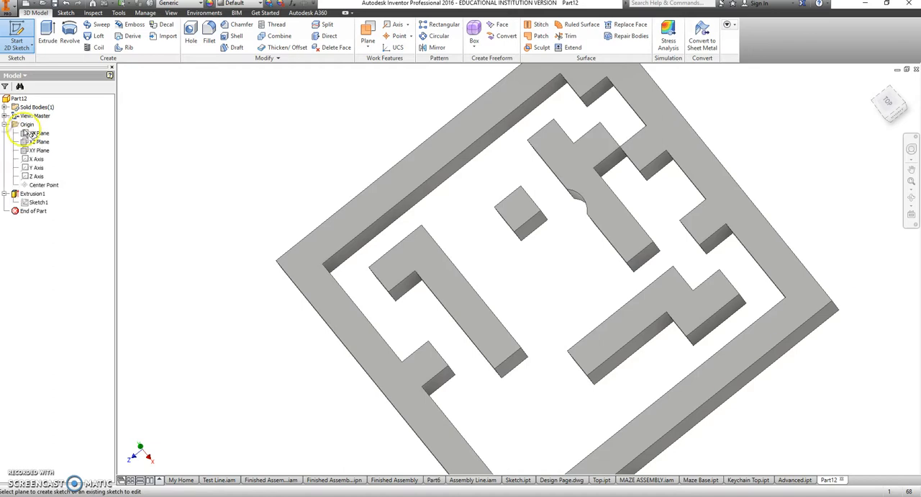
{"action": "left_click", "coordinate": [39, 141]}
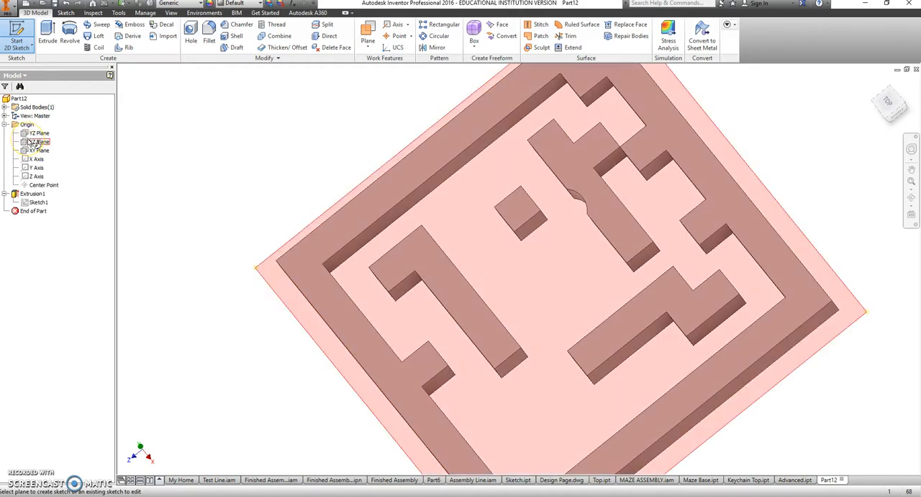
{"action": "left_click", "coordinate": [39, 141]}
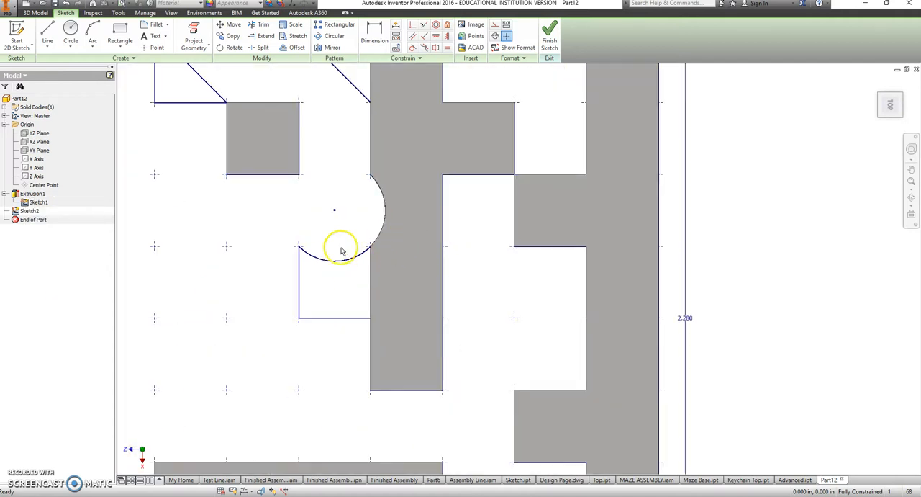
- Project the original layout edges near the diagonal walls and semicircle into Sketch2
{"action": "right_click", "coordinate": [321, 237]}
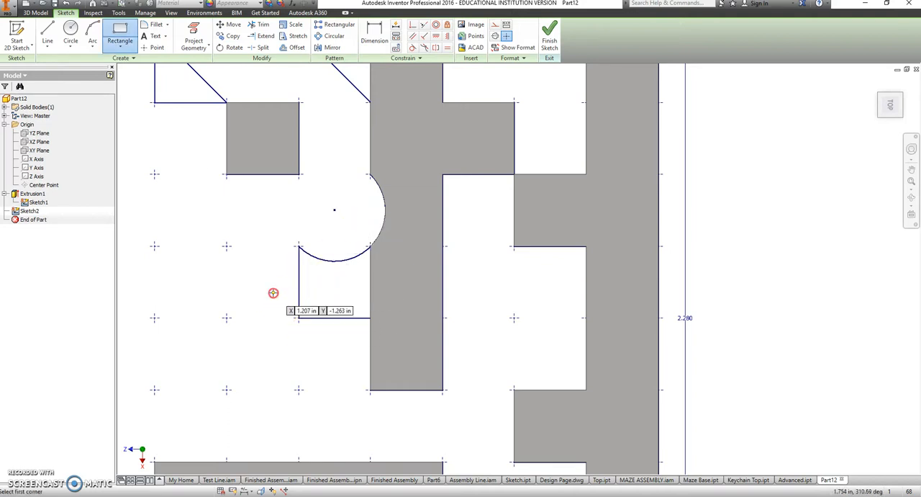
{"action": "left_click", "coordinate": [193, 36]}
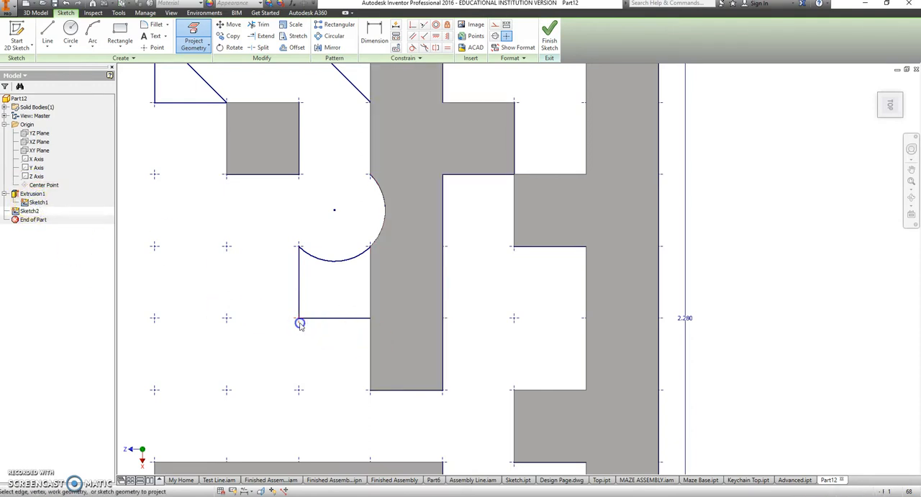
{"action": "mouse_move", "coordinate": [372, 310]}
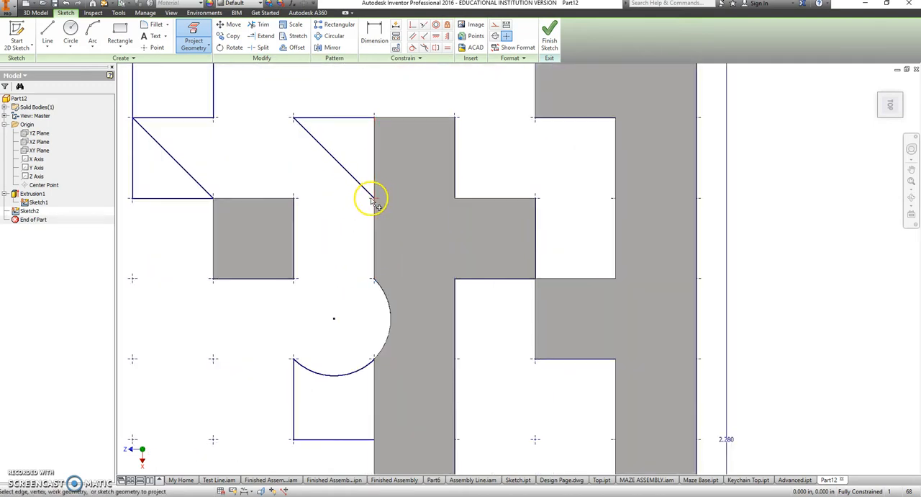
{"action": "mouse_move", "coordinate": [371, 115]}
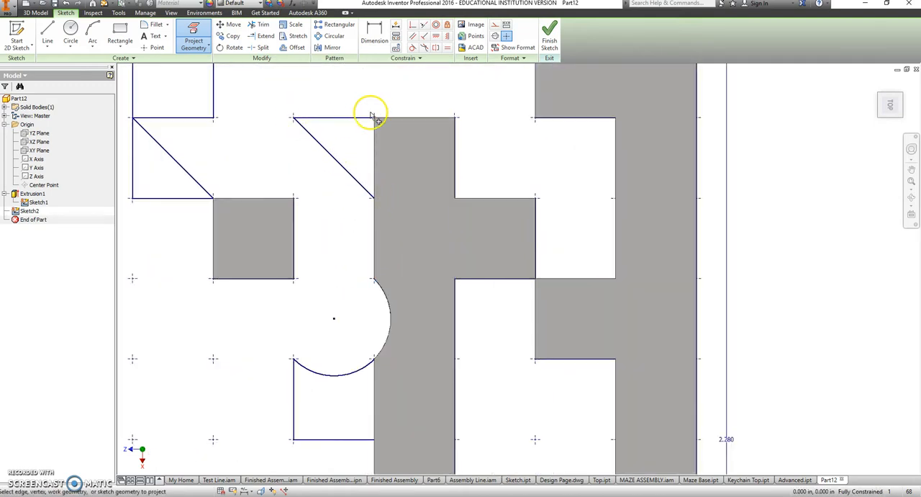
{"action": "scroll", "scroll_direction": "down", "scroll_amount": 3}
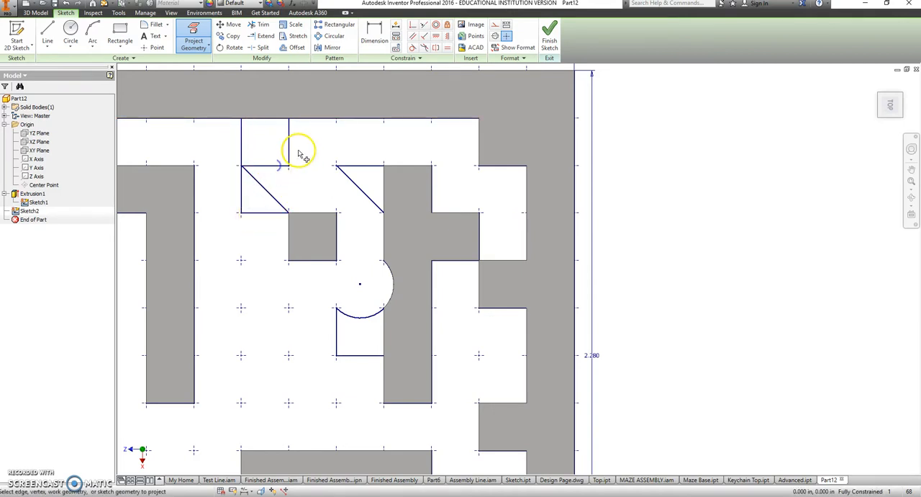
- Draw lines from the marking menu closing the gaps beside the diagonal walls
{"action": "right_click", "coordinate": [301, 152]}
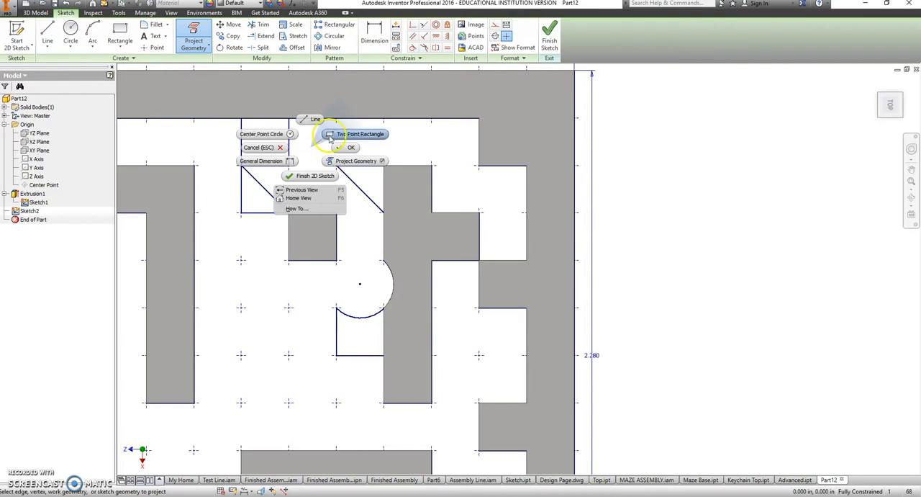
{"action": "left_click", "coordinate": [366, 134]}
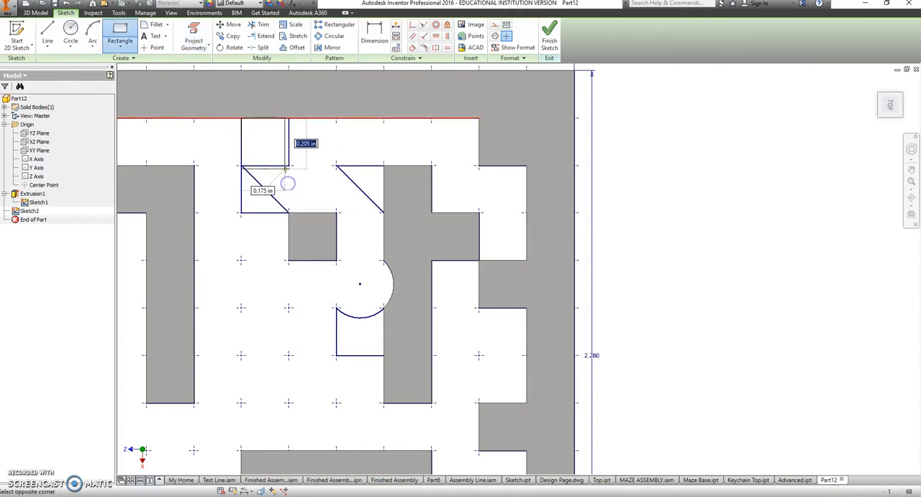
{"action": "right_click", "coordinate": [291, 158]}
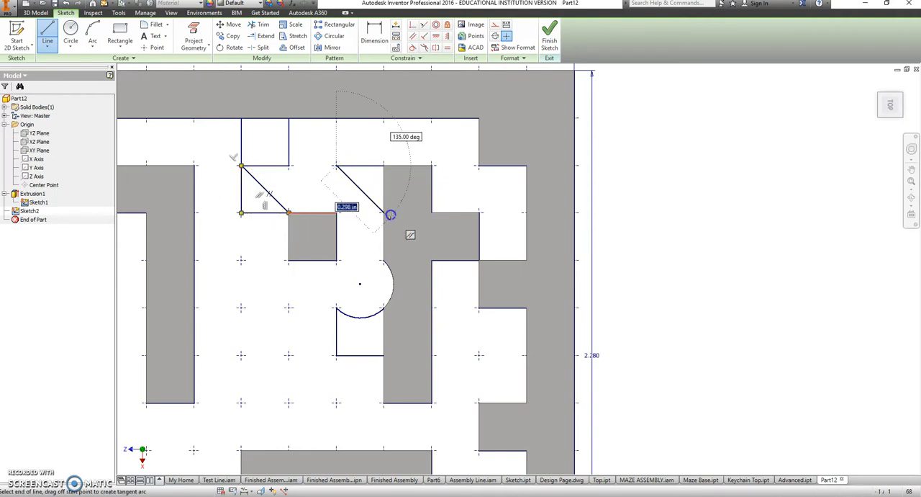
{"action": "left_click_drag", "start_coordinate": [392, 215], "coordinate": [386, 167]}
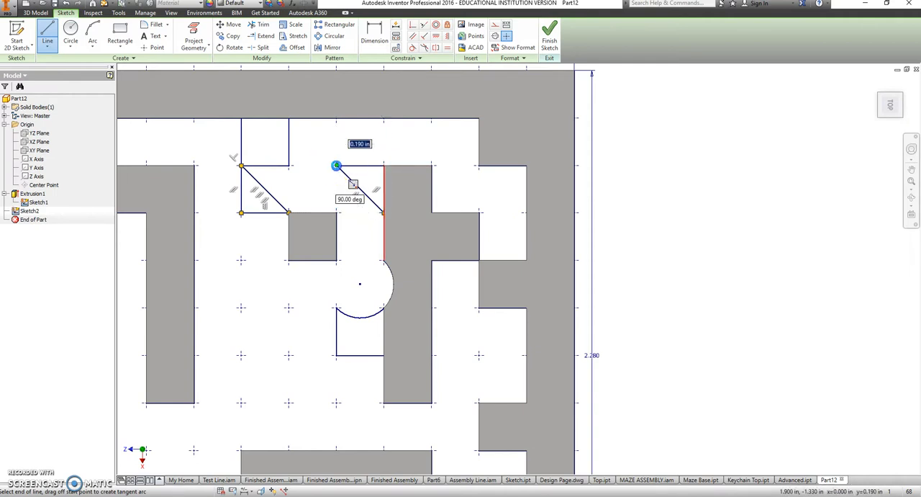
{"action": "right_click", "coordinate": [313, 184]}
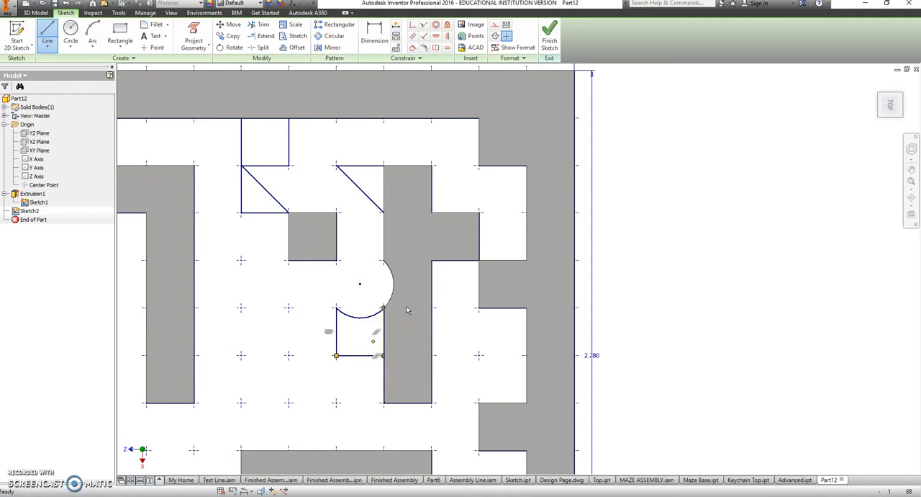
- Undo the misplaced arc and draw a three-point arc along the semicircle edge
{"action": "left_click", "coordinate": [92, 36]}
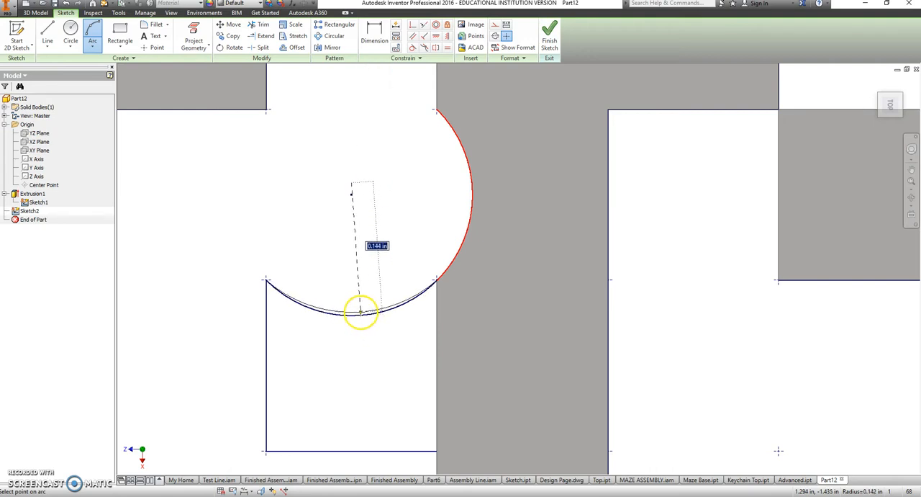
{"action": "right_click", "coordinate": [360, 314]}
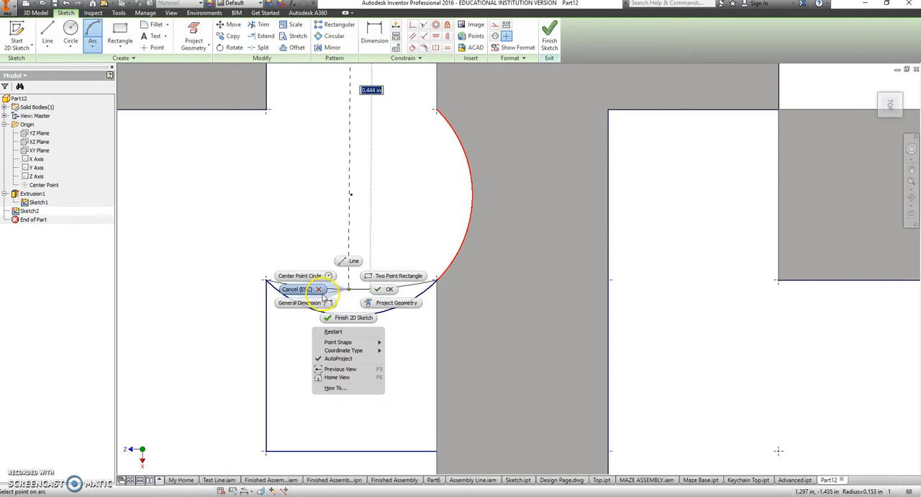
{"action": "right_click", "coordinate": [353, 262]}
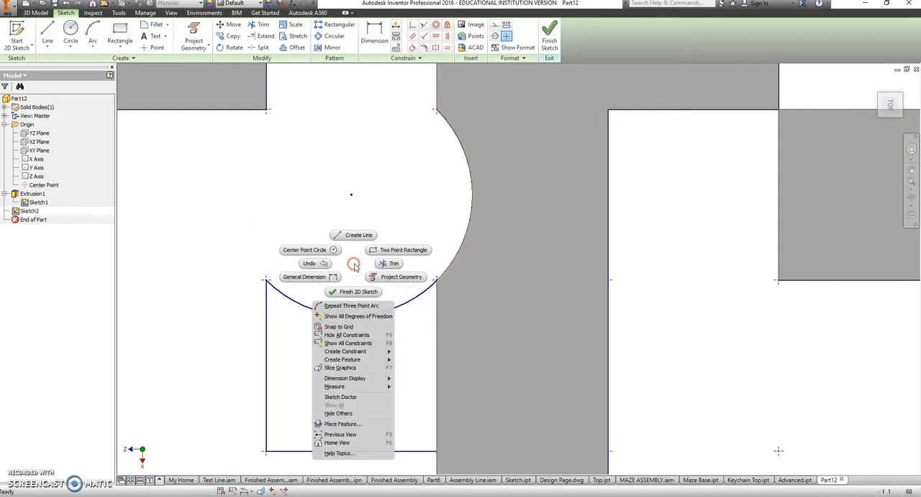
{"action": "left_click", "coordinate": [409, 277]}
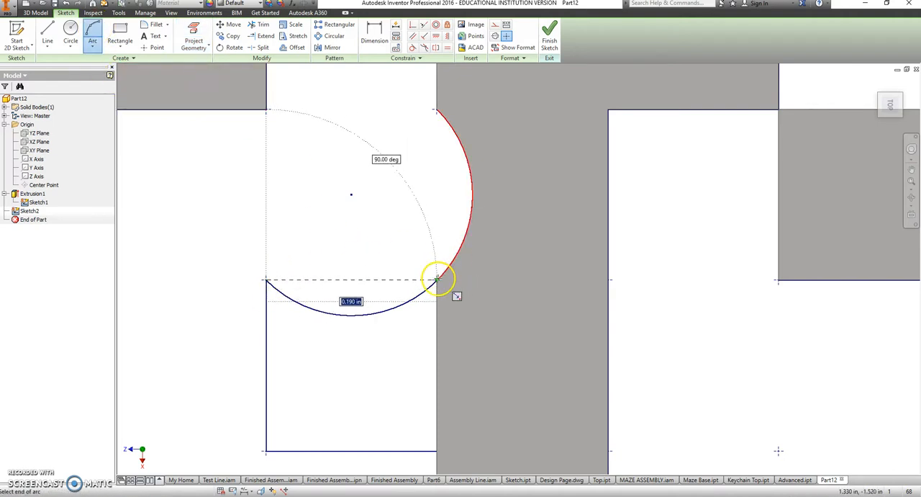
{"action": "left_click", "coordinate": [439, 279]}
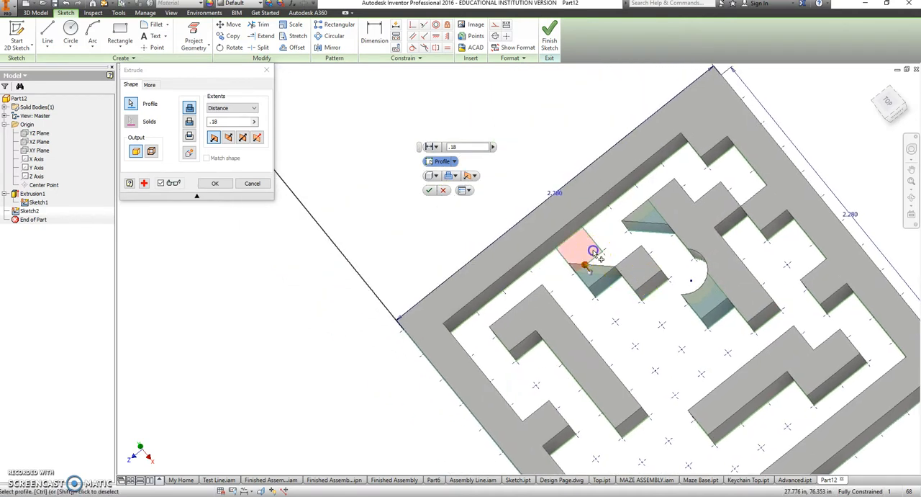
- Extrude the closed corner regions as Extrusion2 and orbit to inspect the fills
{"action": "left_click", "coordinate": [214, 181]}
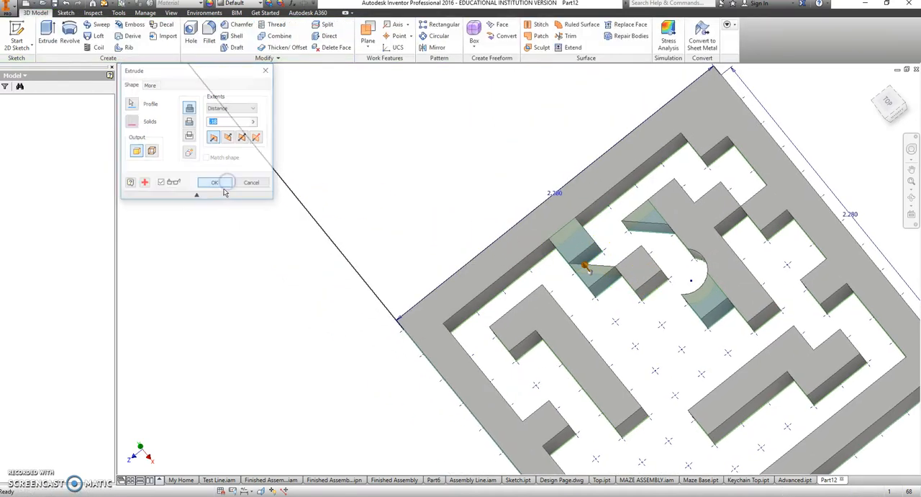
{"action": "left_click", "coordinate": [213, 182]}
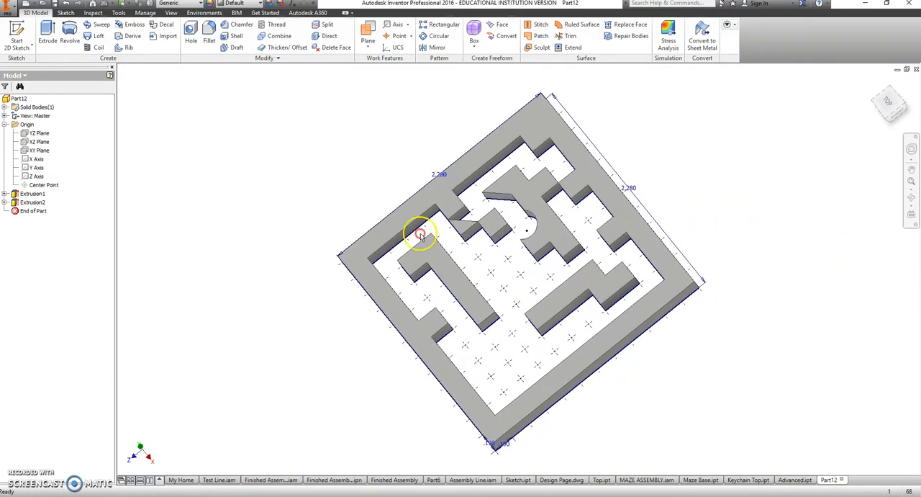
{"action": "left_click_drag", "start_coordinate": [421, 233], "coordinate": [630, 383]}
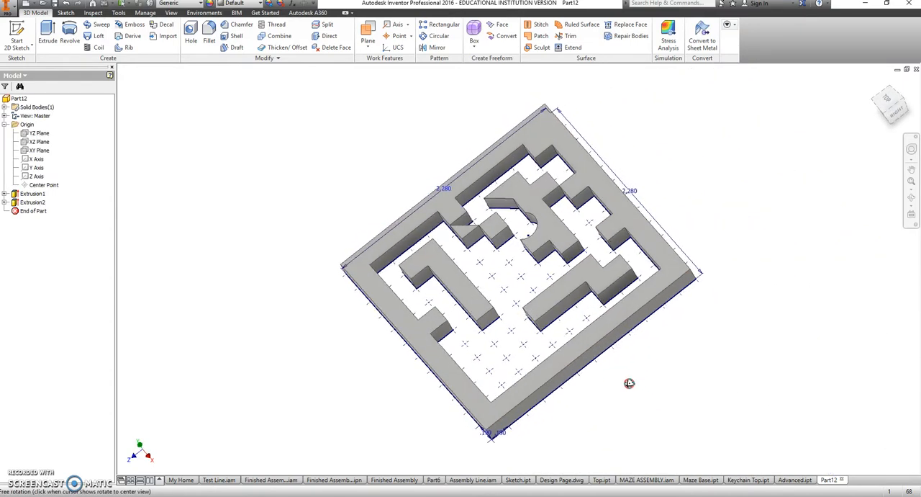
{"action": "left_click_drag", "start_coordinate": [631, 383], "coordinate": [591, 398]}
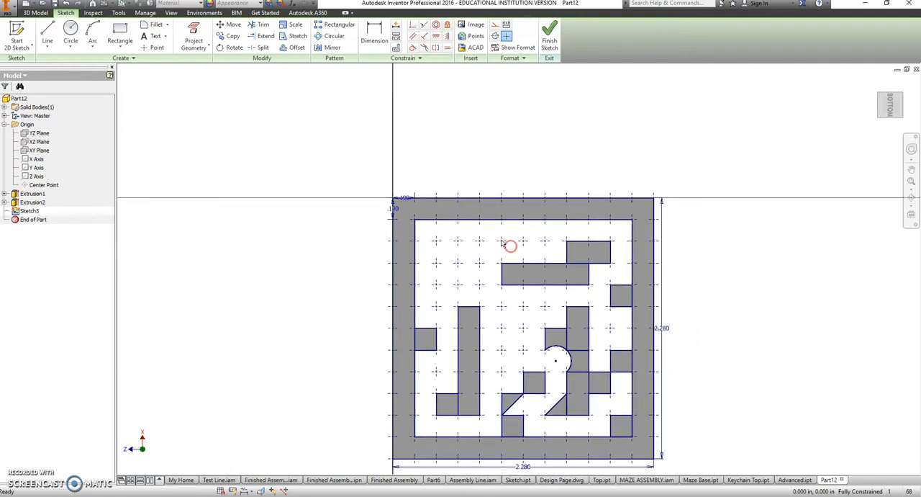
- Project the square outline into Sketch3 and extrude it .12 into the base slab
{"action": "right_click", "coordinate": [509, 245]}
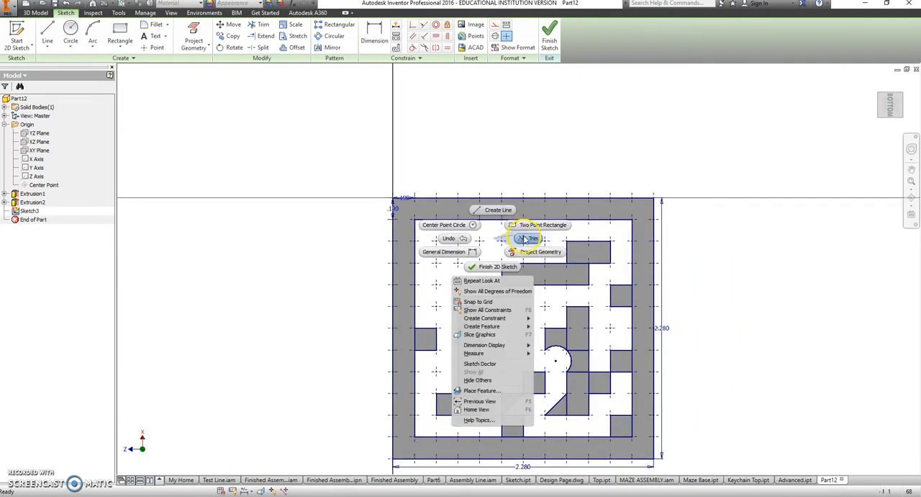
{"action": "left_click", "coordinate": [535, 251]}
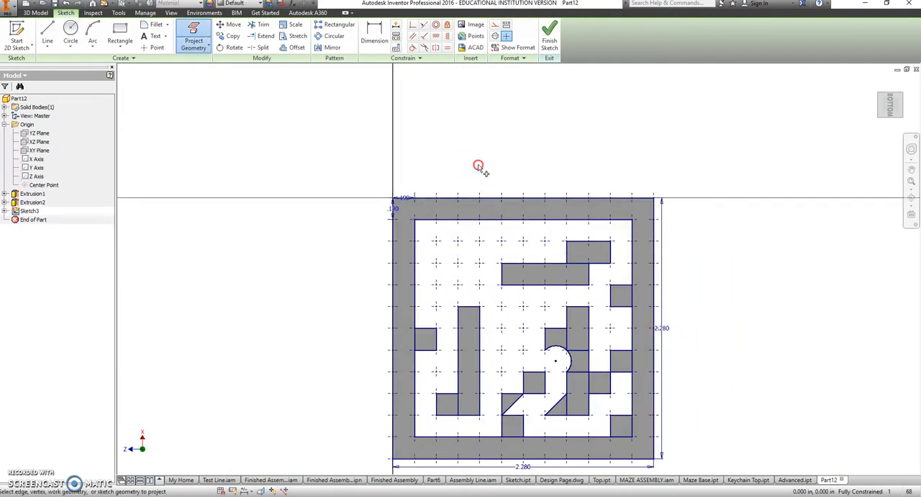
{"action": "left_click", "coordinate": [121, 36]}
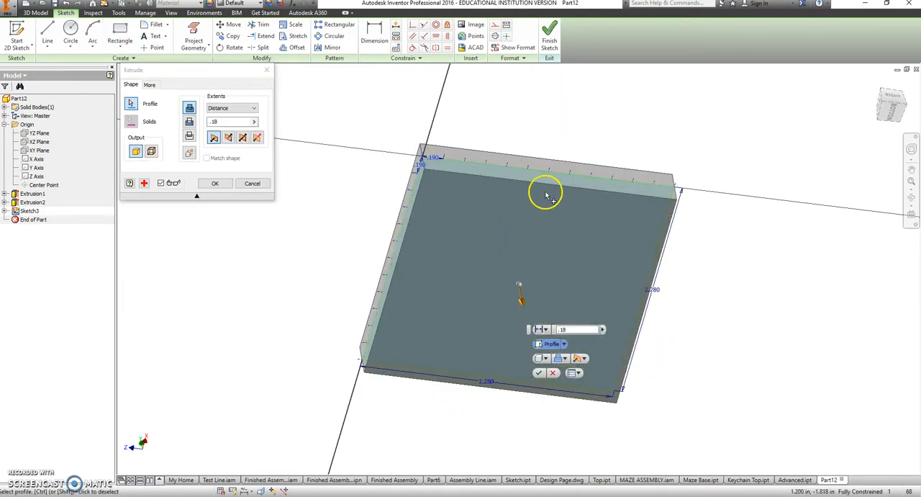
{"action": "mouse_move", "coordinate": [547, 199]}
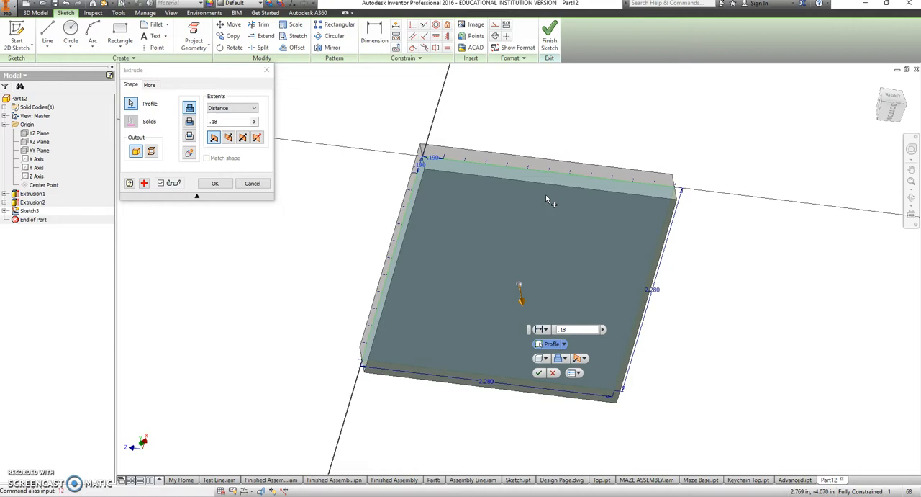
{"action": "mouse_move", "coordinate": [305, 164]}
{"action": "type", "text": ".12"}
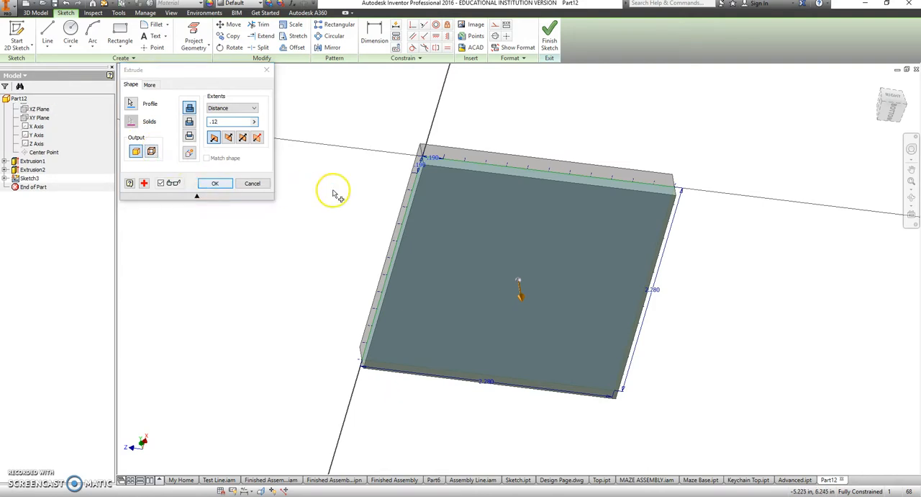
{"action": "left_click", "coordinate": [214, 183]}
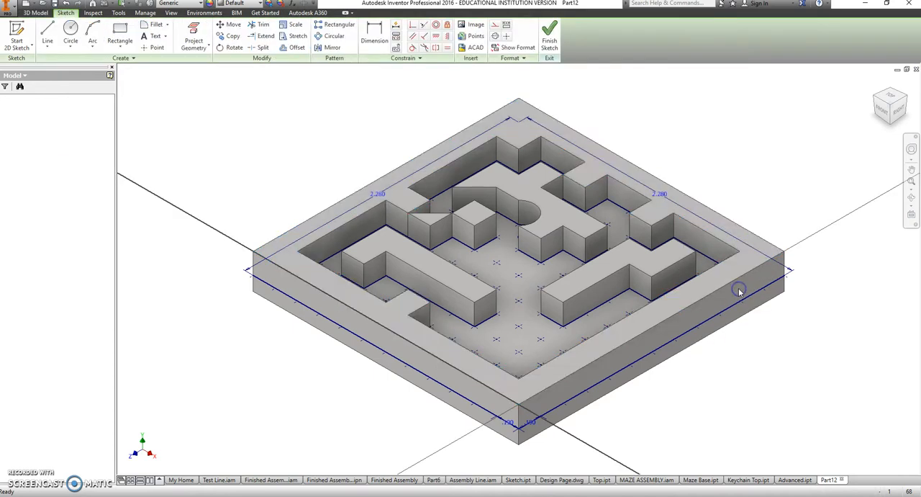
- Sketch the outer border on the top face and extrude it by -.2 into a stepped lip
{"action": "left_click", "coordinate": [890, 107]}
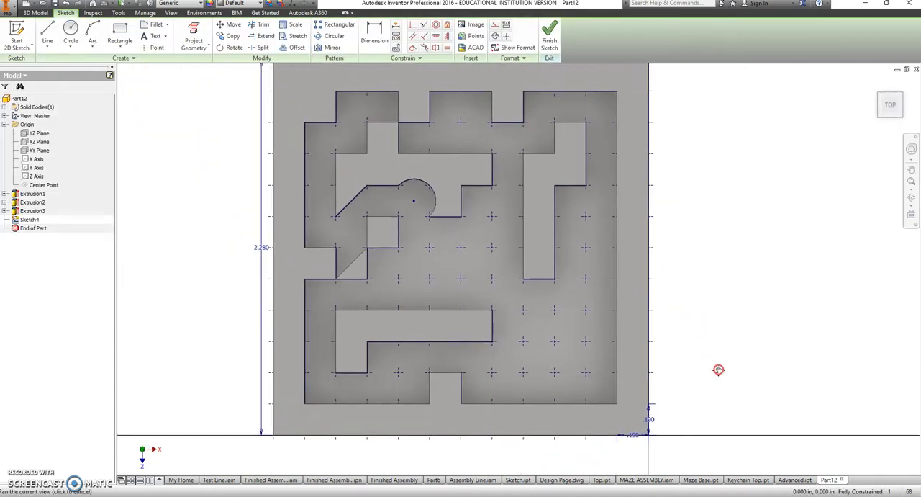
{"action": "left_click", "coordinate": [192, 42]}
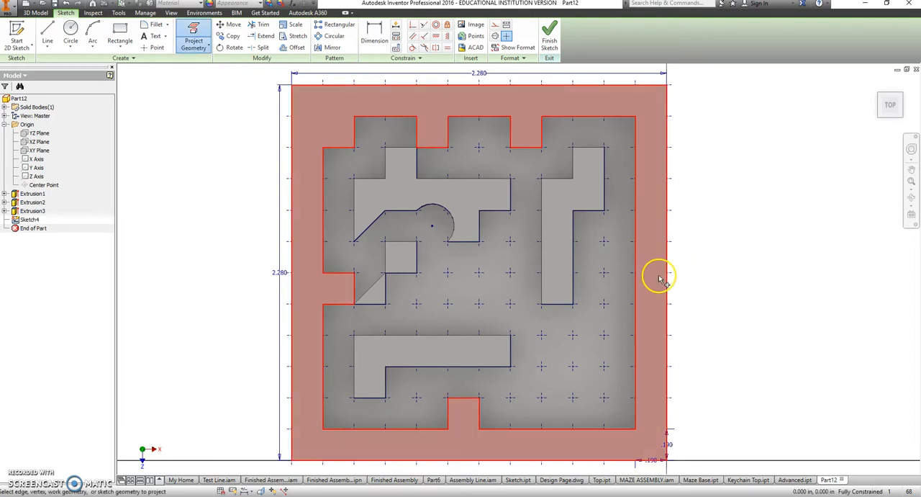
{"action": "right_click", "coordinate": [660, 279]}
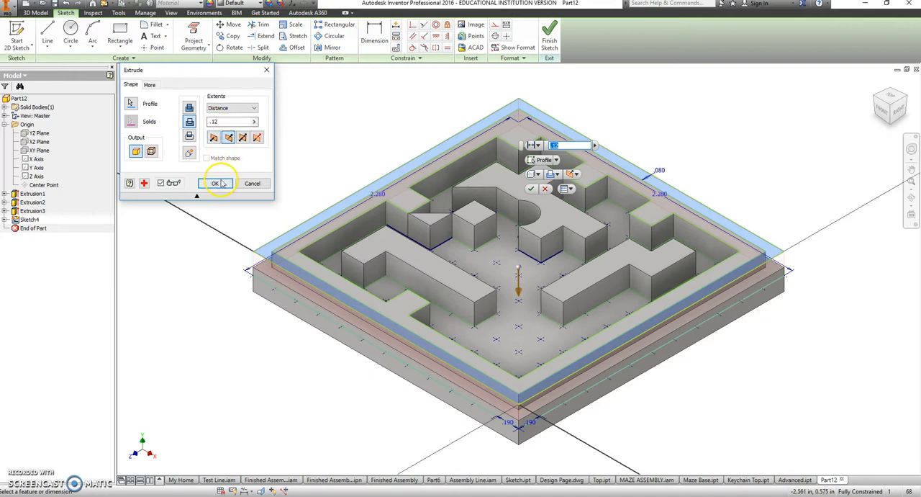
{"action": "left_click", "coordinate": [213, 183]}
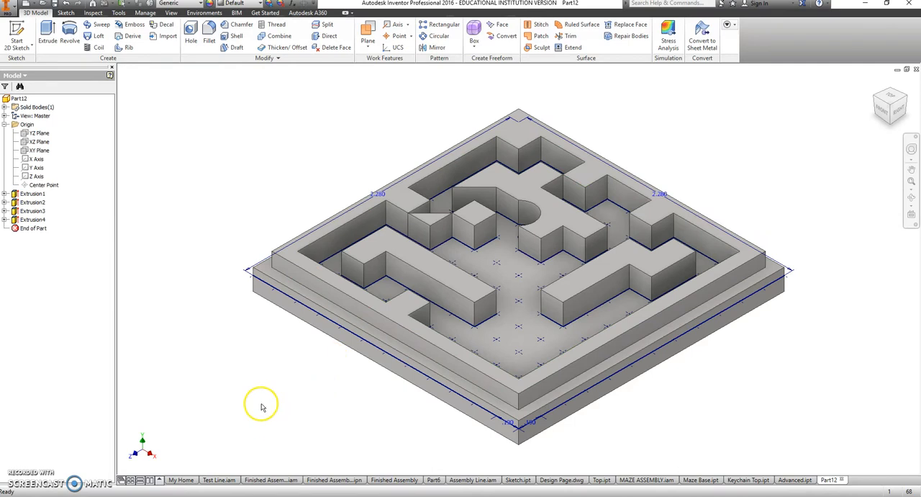
{"action": "mouse_move", "coordinate": [328, 360]}
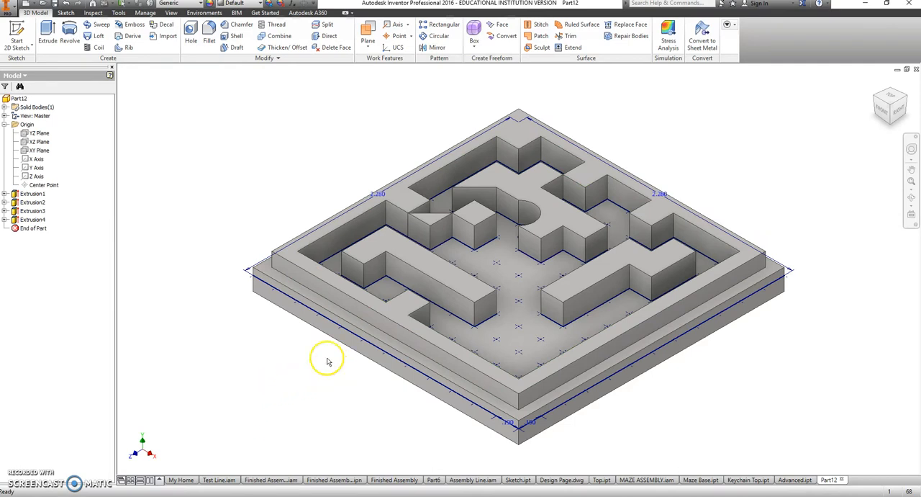
{"action": "mouse_move", "coordinate": [216, 305]}
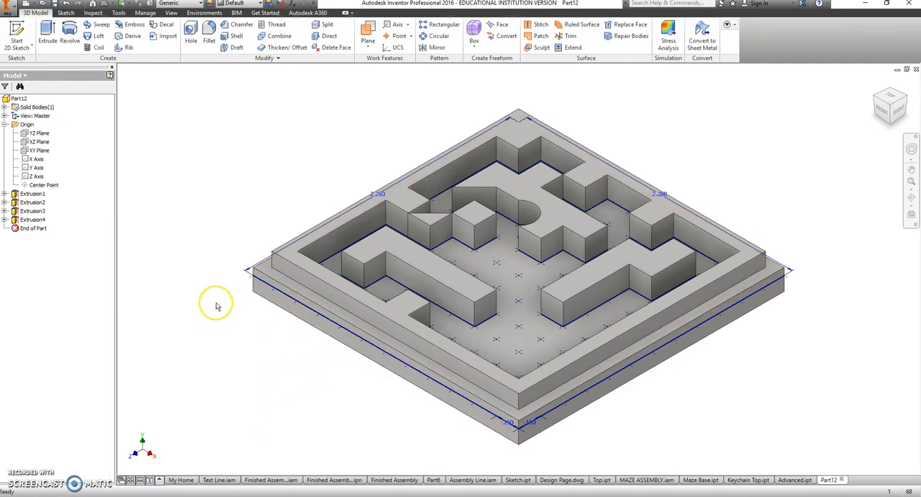
- Start Sketch5 on the maze floor face
{"action": "left_click", "coordinate": [416, 249]}
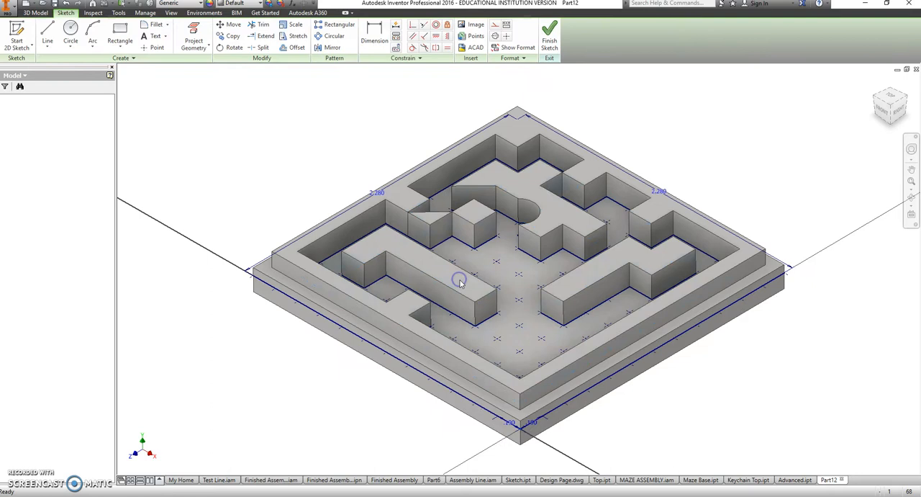
{"action": "left_click", "coordinate": [890, 104]}
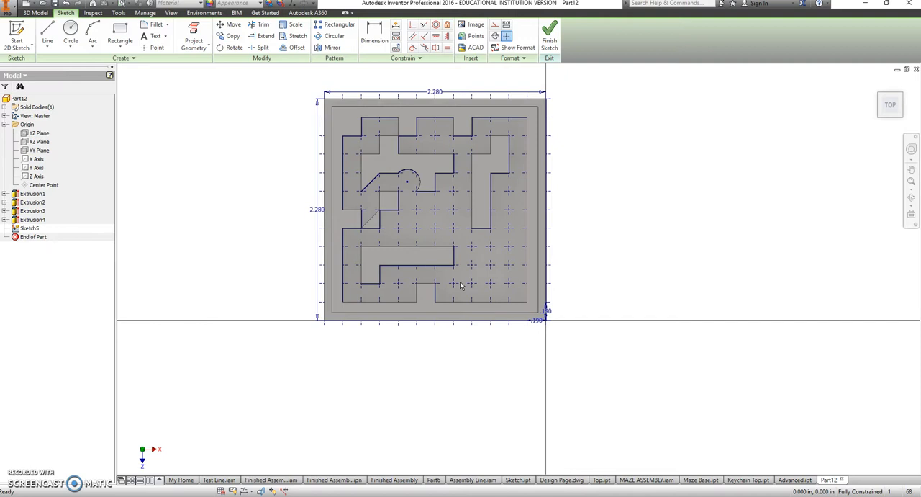
{"action": "mouse_move", "coordinate": [487, 345]}
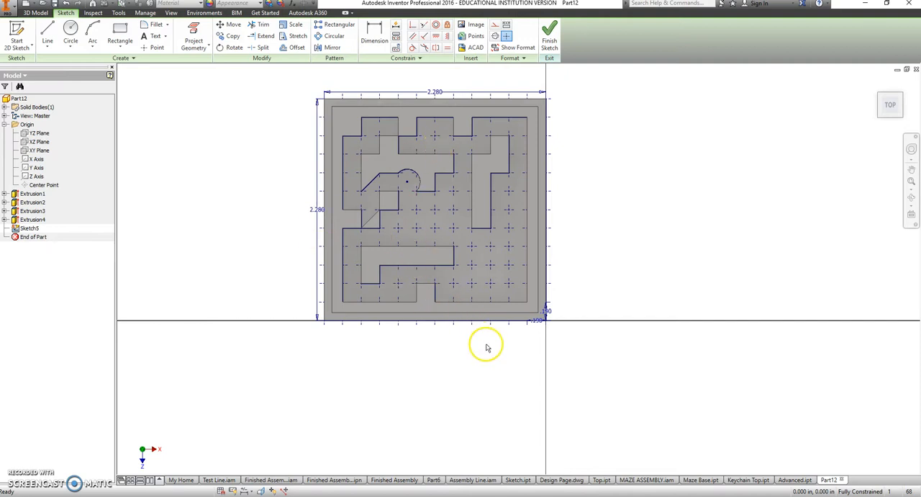
{"action": "mouse_move", "coordinate": [394, 132]}
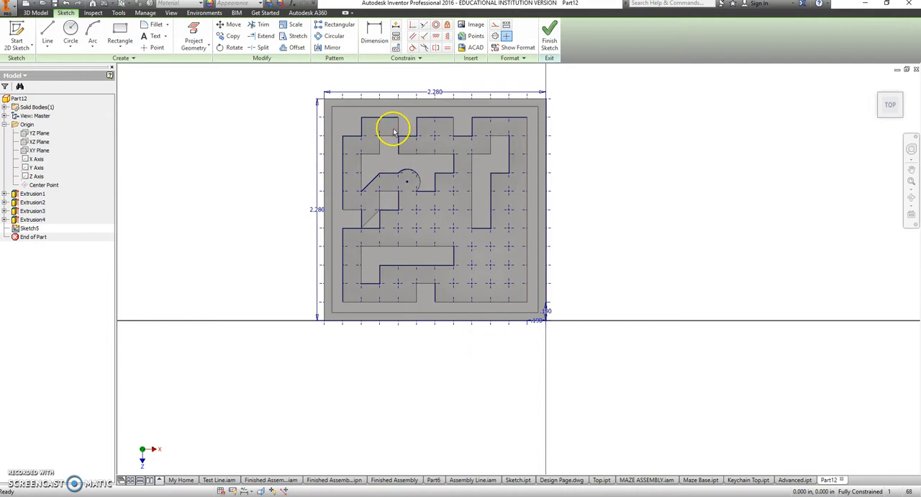
{"action": "mouse_move", "coordinate": [391, 133]}
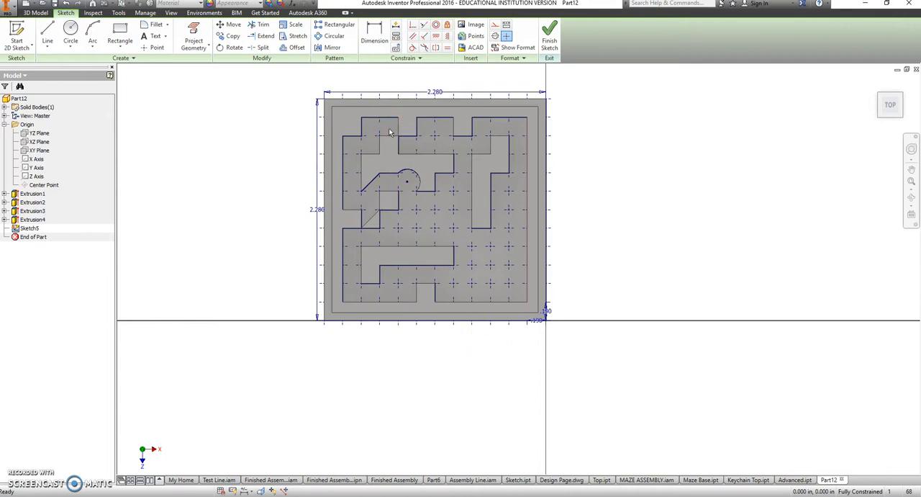
{"action": "mouse_move", "coordinate": [493, 292]}
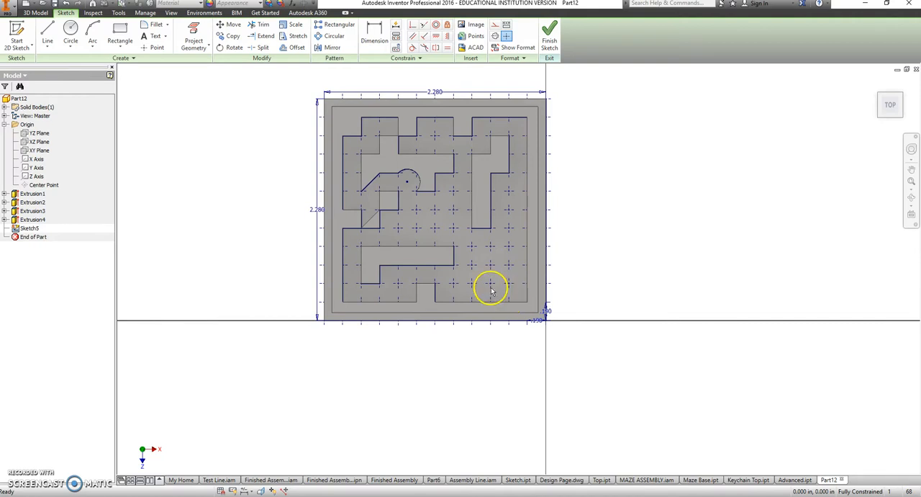
{"action": "mouse_move", "coordinate": [334, 174]}
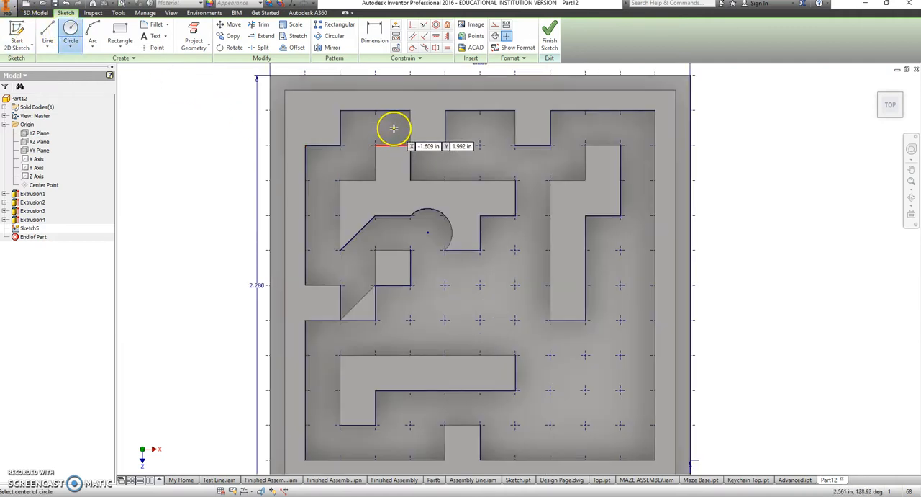
- Place a centre-point circle at the maze's top entry passage for the first hole
{"action": "left_click", "coordinate": [193, 39]}
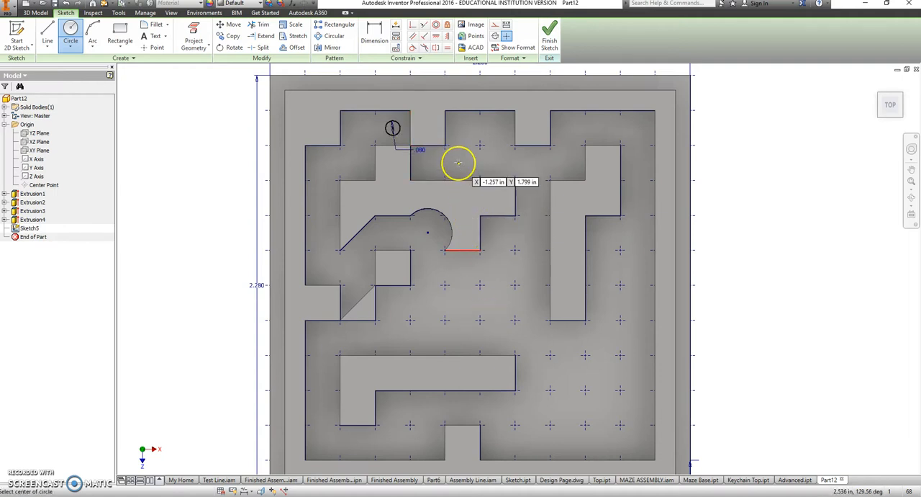
{"action": "right_click", "coordinate": [457, 161]}
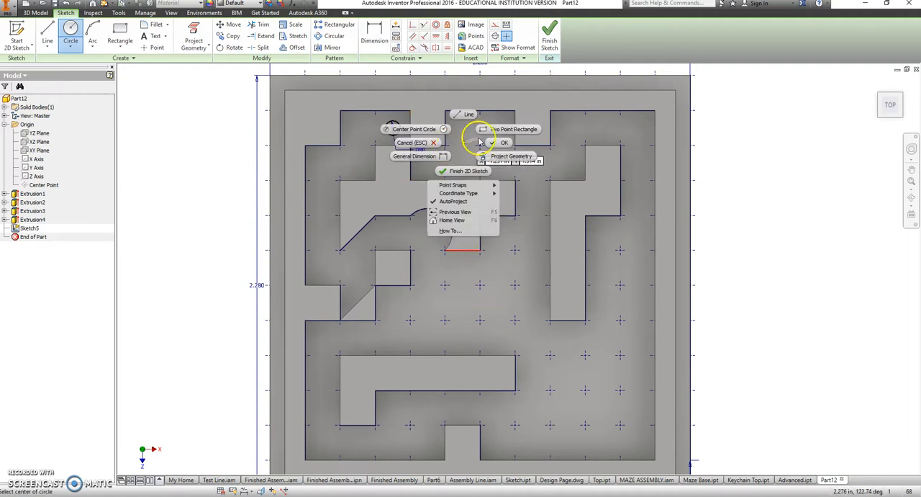
- Project the maze edges, add the second 0.08-diameter center point circle, and finish the sketch
{"action": "left_click", "coordinate": [515, 130]}
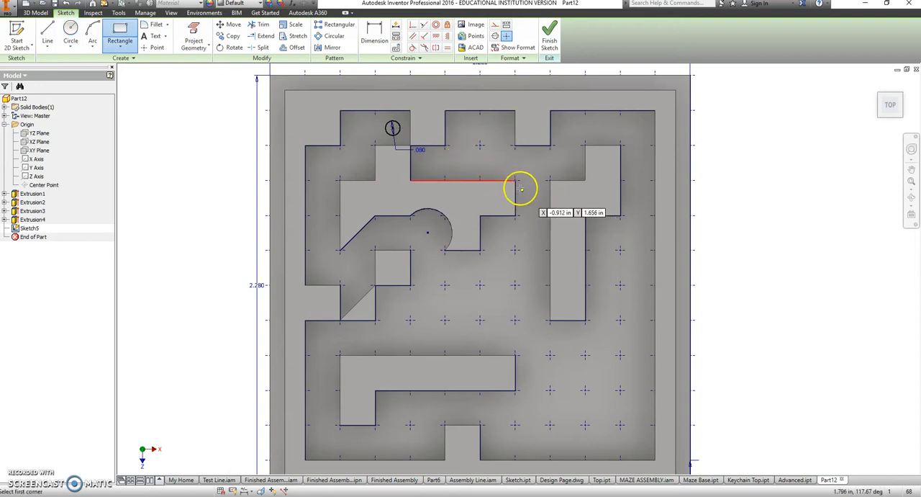
{"action": "mouse_move", "coordinate": [429, 158]}
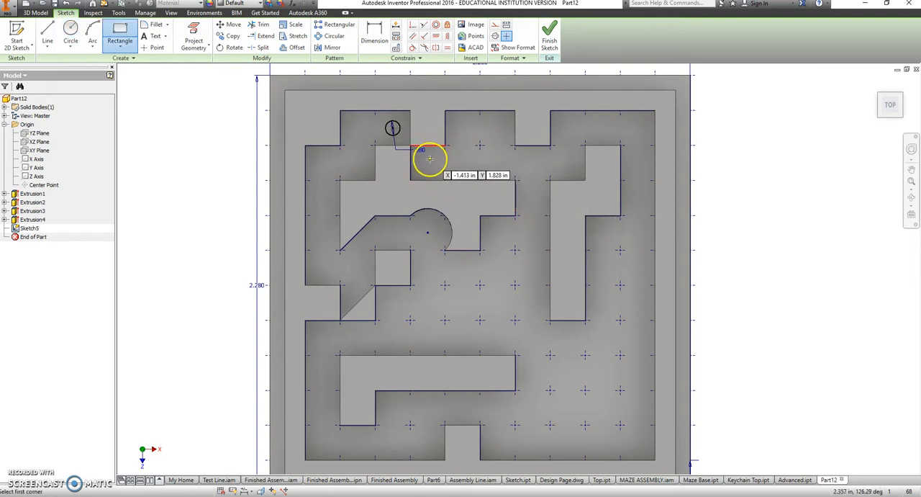
{"action": "left_click", "coordinate": [193, 41]}
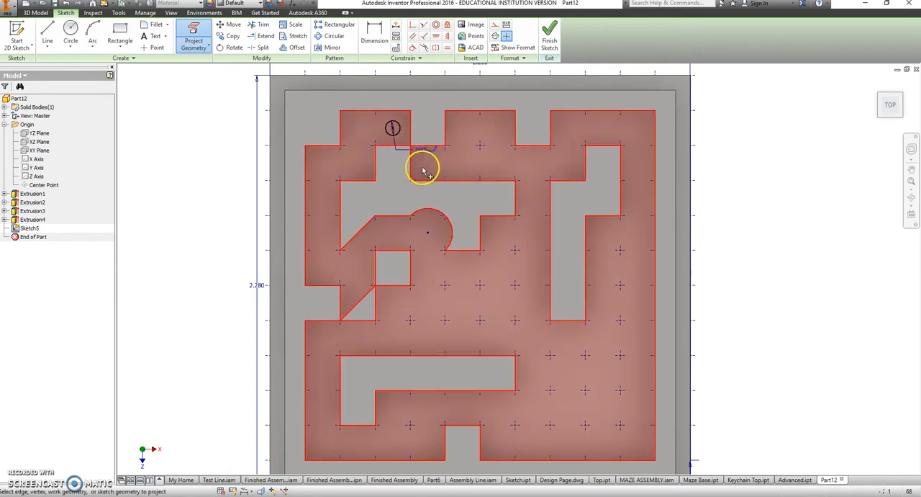
{"action": "right_click", "coordinate": [423, 170]}
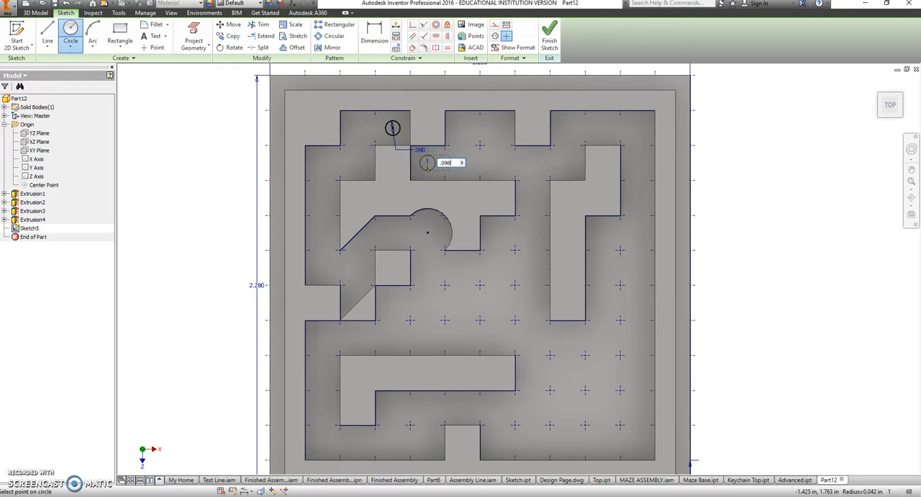
{"action": "type", "text": ".08"}
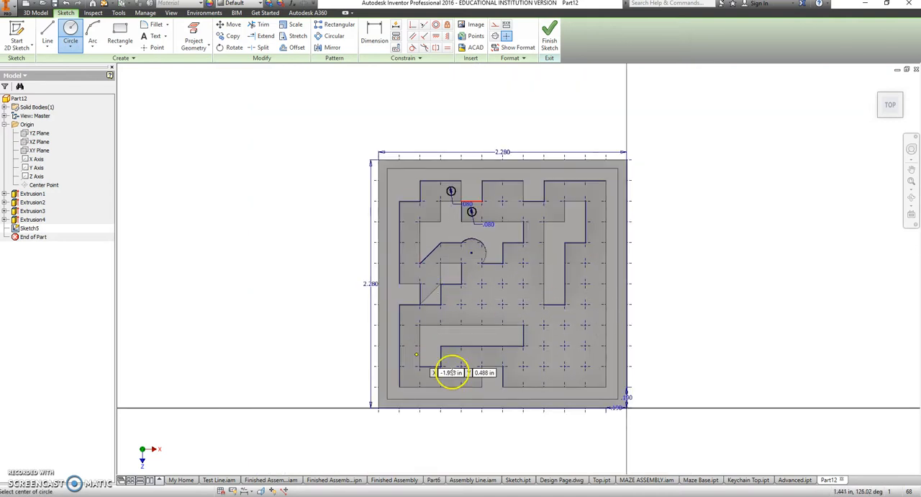
{"action": "mouse_move", "coordinate": [581, 346]}
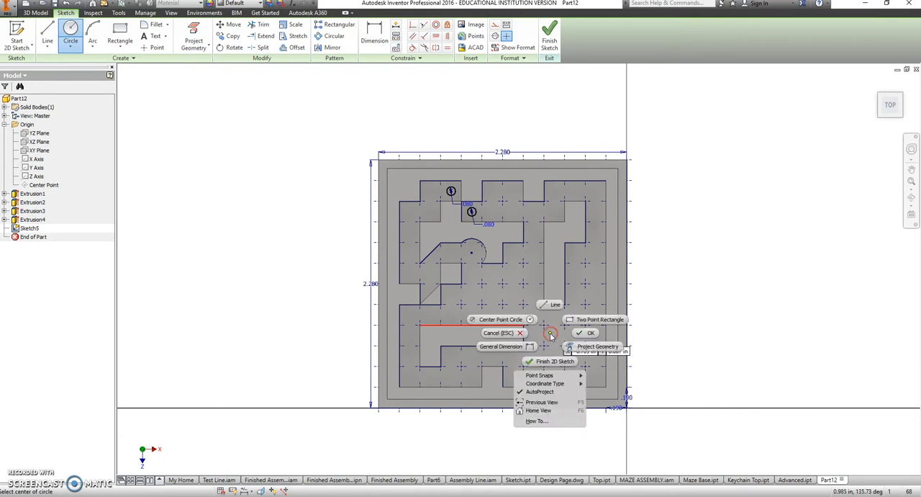
{"action": "left_click", "coordinate": [590, 331]}
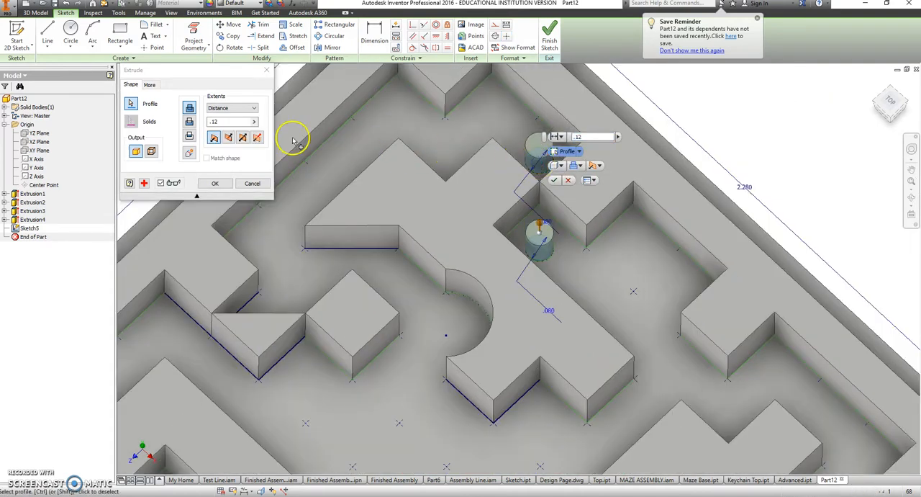
- Cut-extrude both circles with Extents set to All, piercing through the maze floor
{"action": "left_click", "coordinate": [253, 108]}
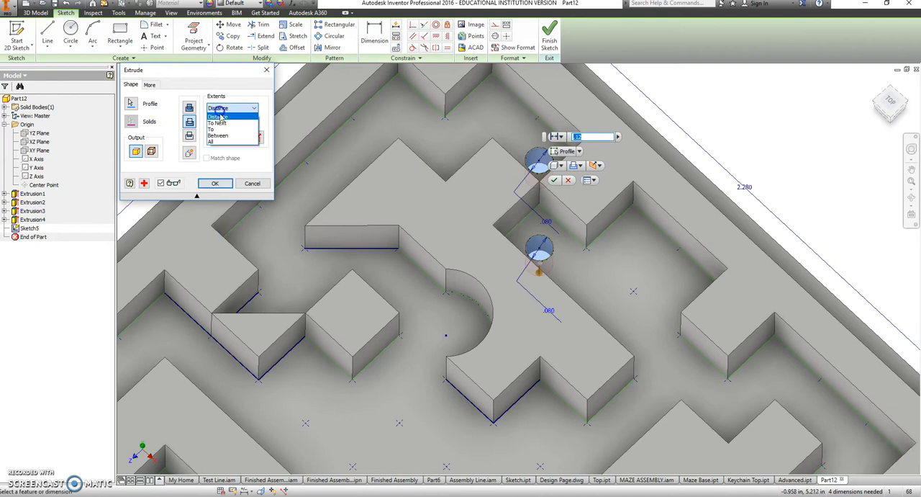
{"action": "left_click", "coordinate": [210, 141]}
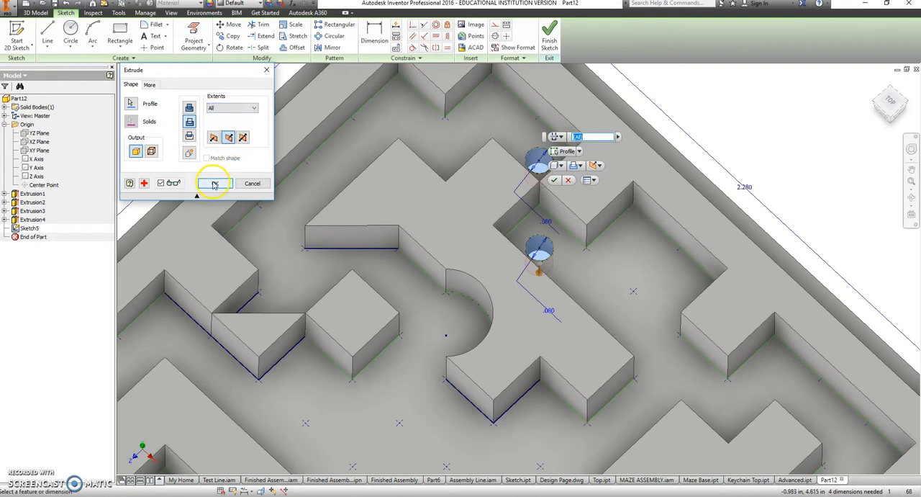
{"action": "left_click", "coordinate": [213, 183]}
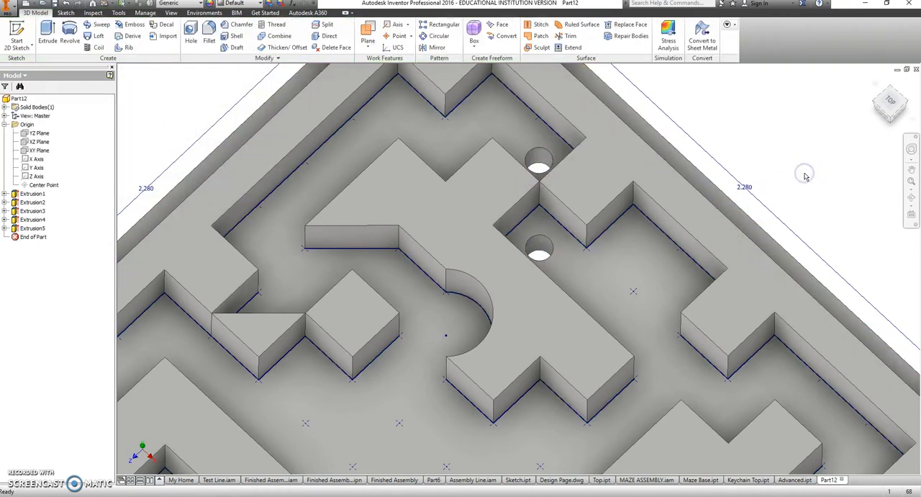
{"action": "mouse_move", "coordinate": [805, 176]}
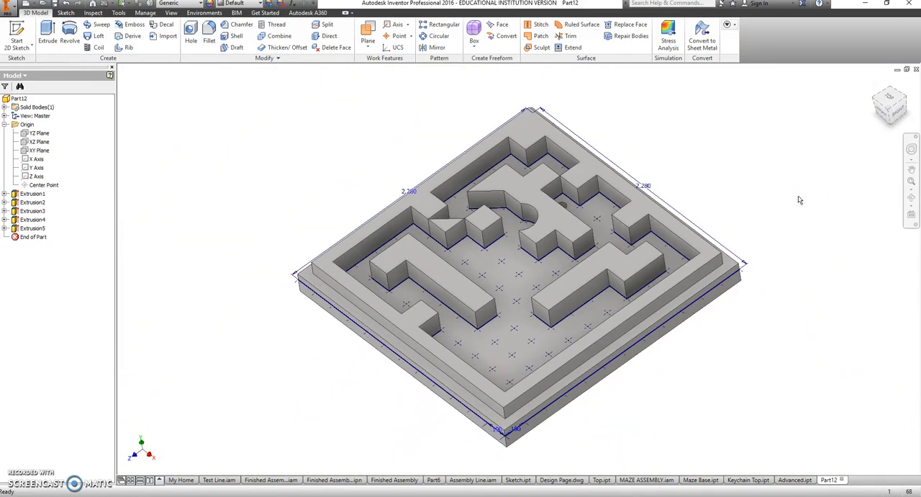
{"action": "mouse_move", "coordinate": [245, 432]}
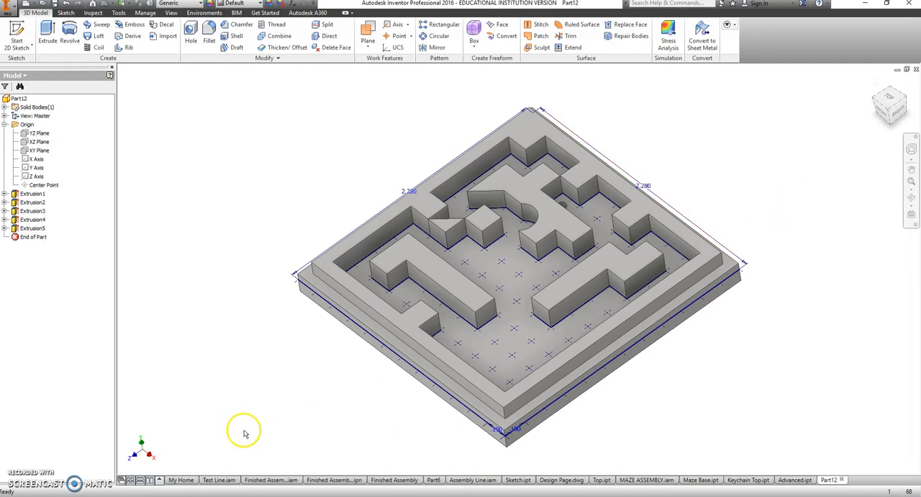